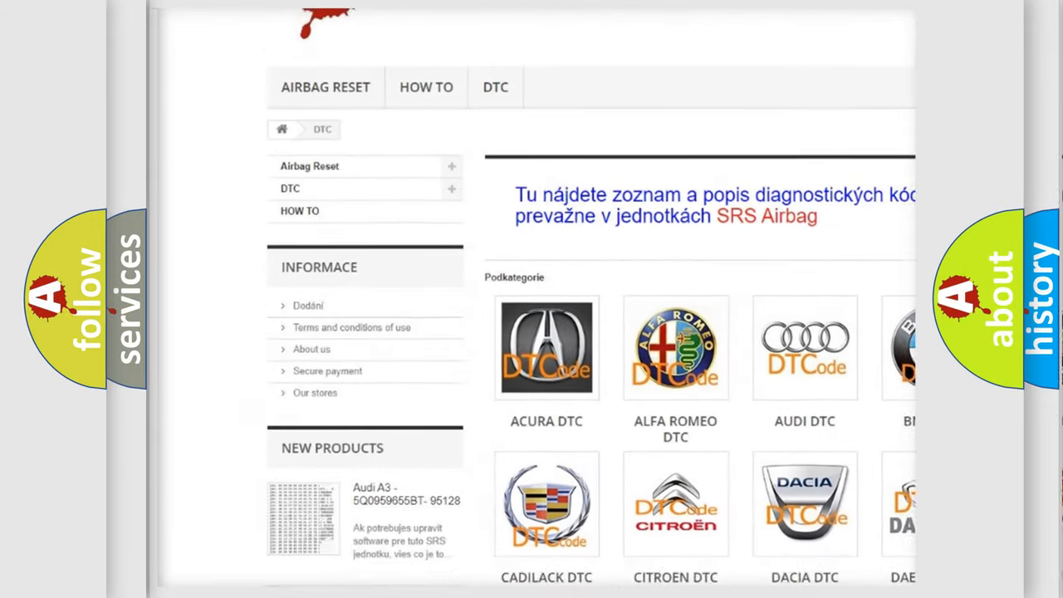
scroll(down, 3)
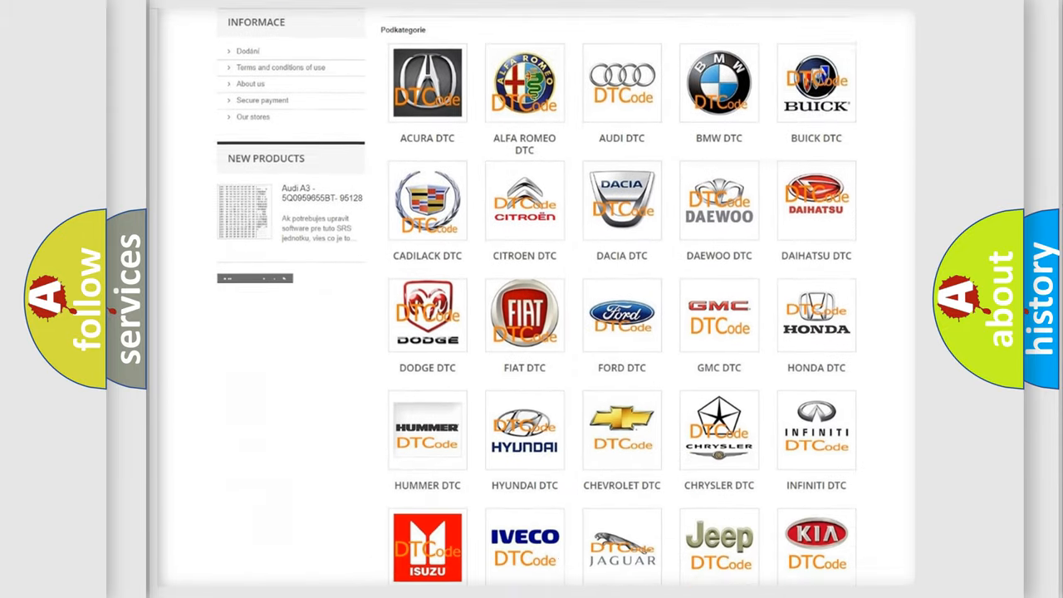
scroll(down, 3)
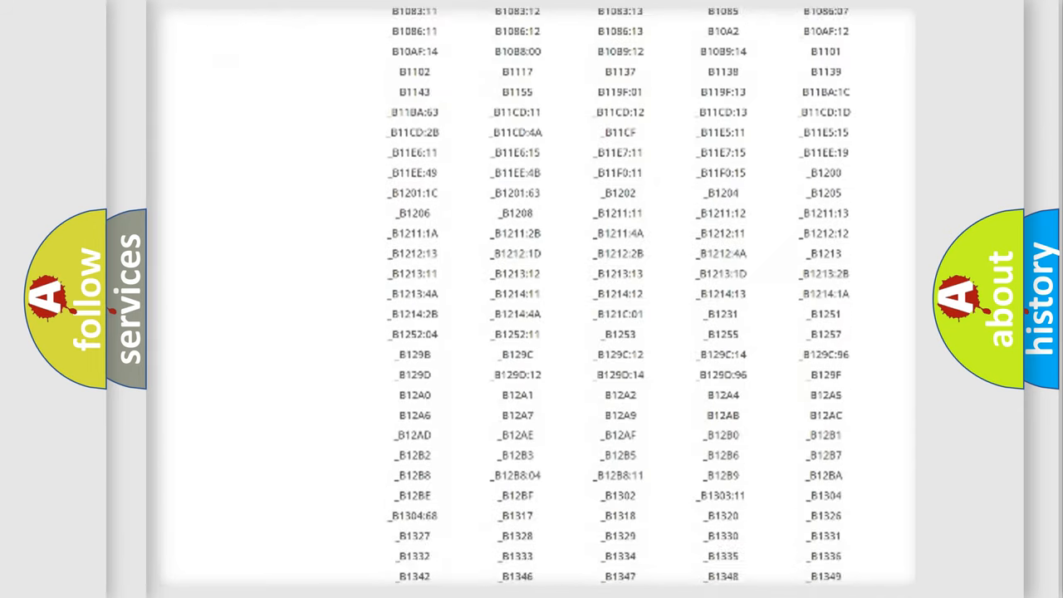
scroll(down, 3)
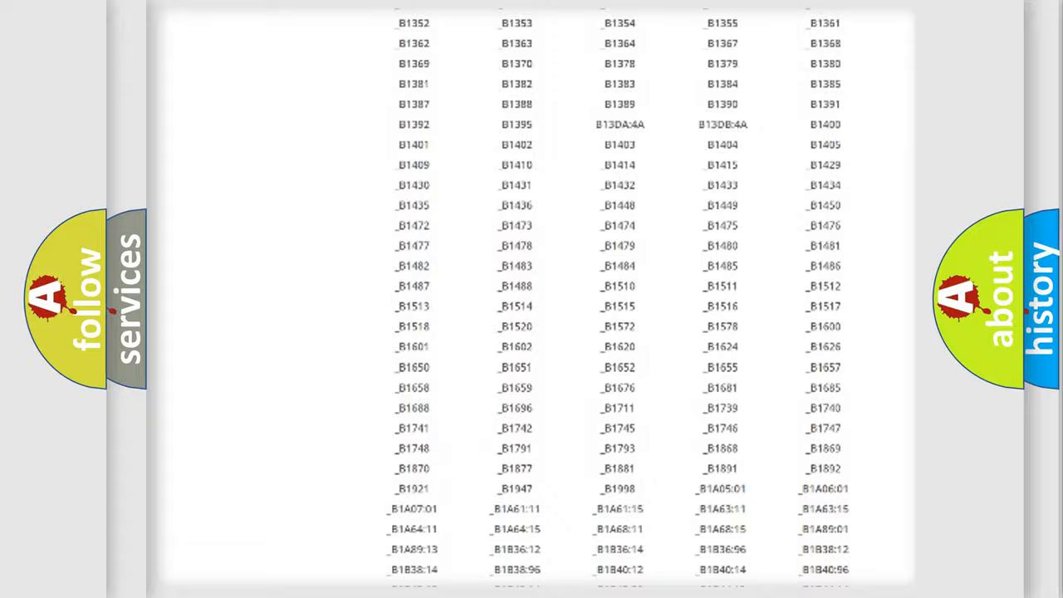